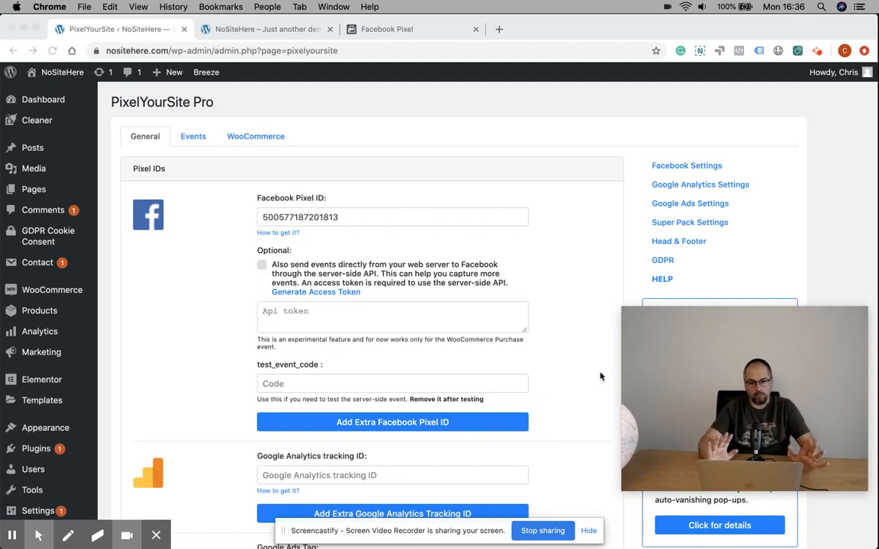
mouse_move(564, 330)
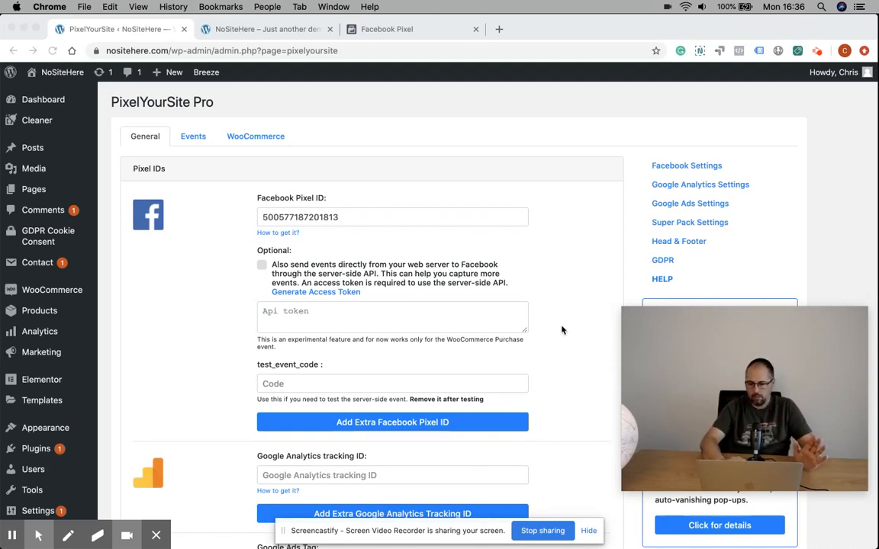
Review the PixelYourSite Pixel ID settings, then switch to the Facebook Pixel overview
scroll(down, 3)
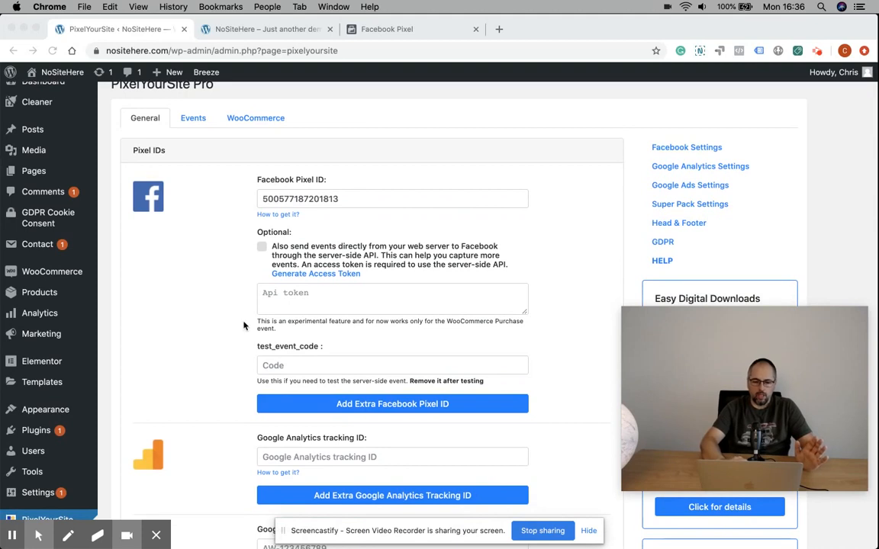
mouse_move(292, 296)
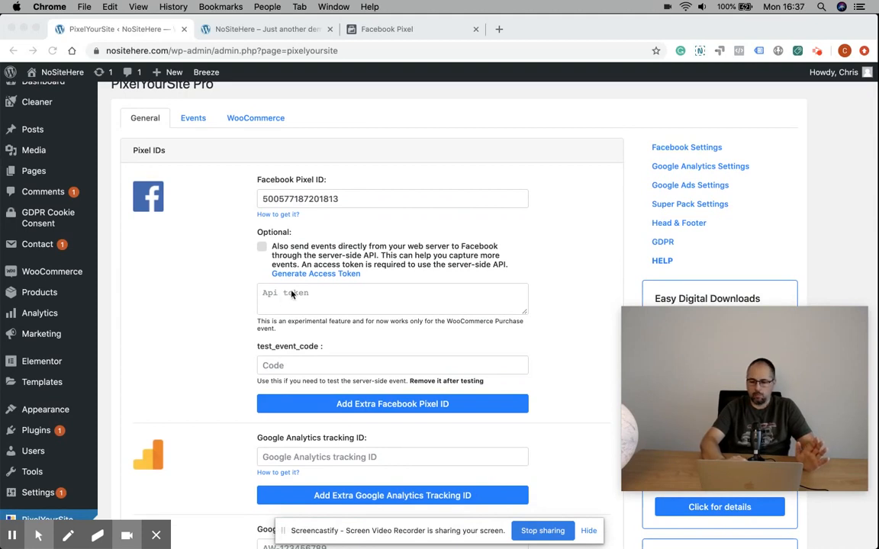
mouse_move(621, 204)
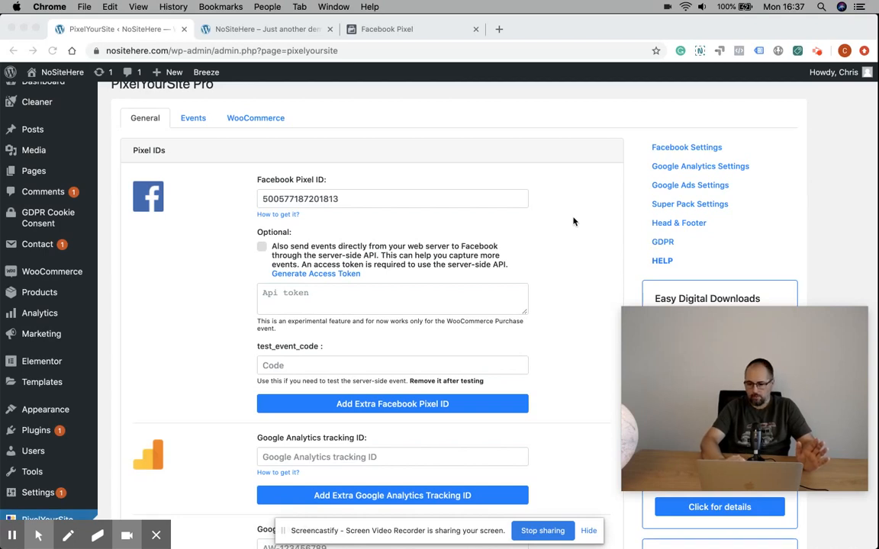
click(412, 29)
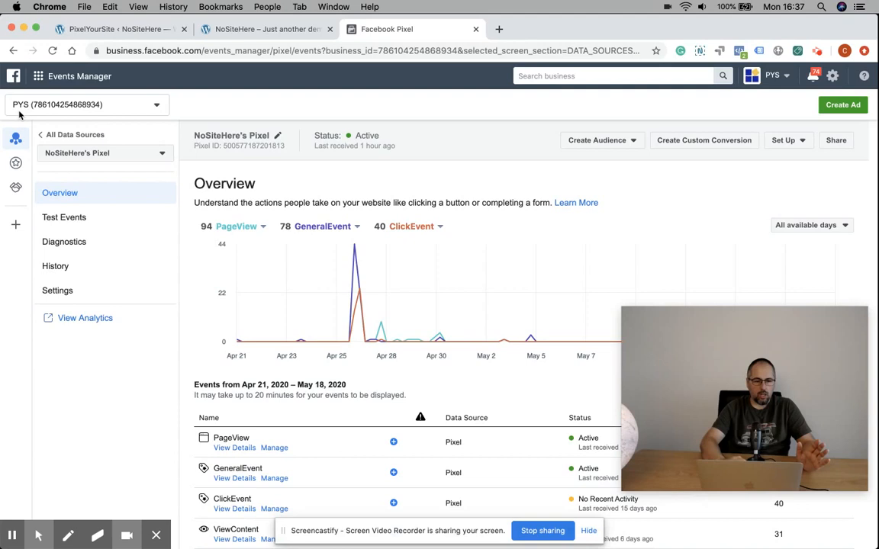
Open NoSiteHere's Pixel Settings page down to the Server-Side API for Web section
click(38, 76)
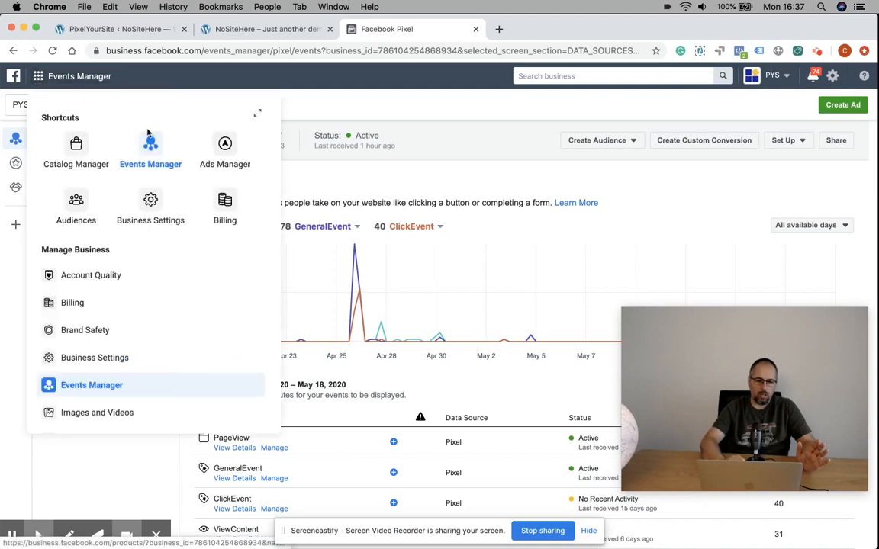
click(415, 93)
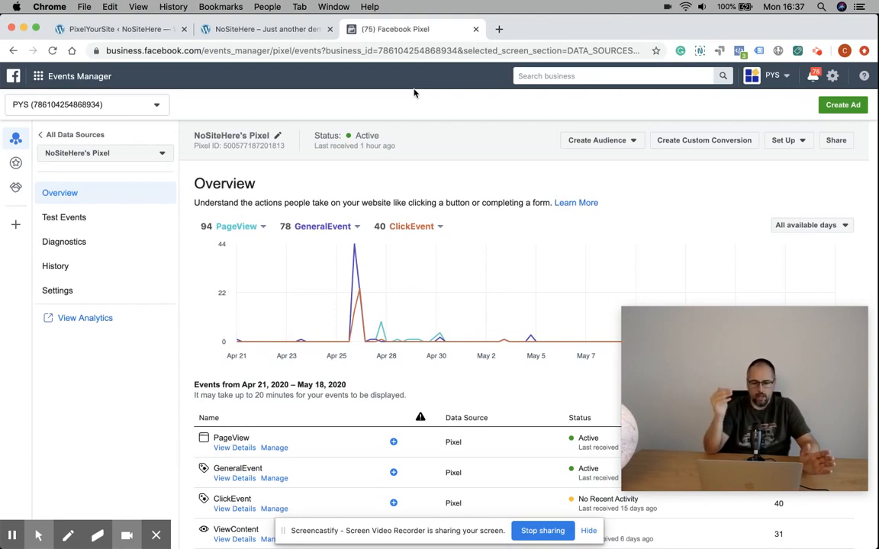
mouse_move(57, 291)
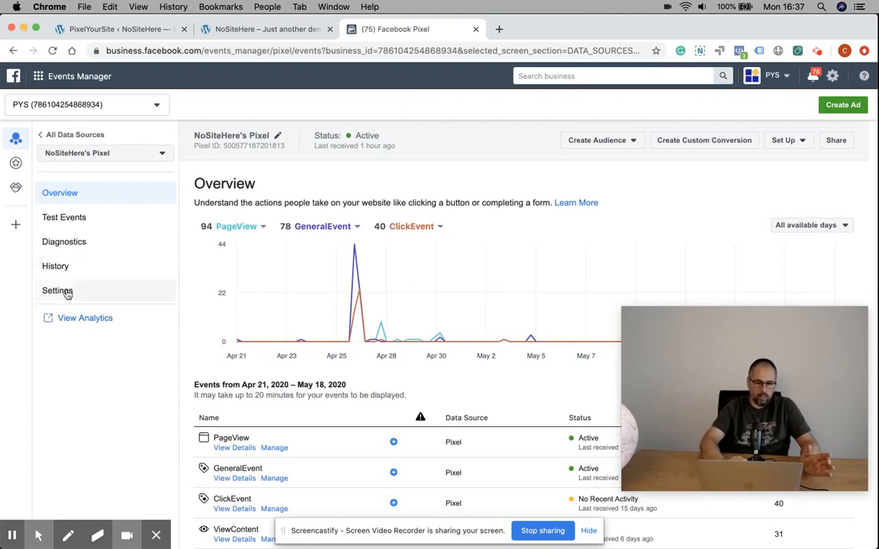
click(58, 291)
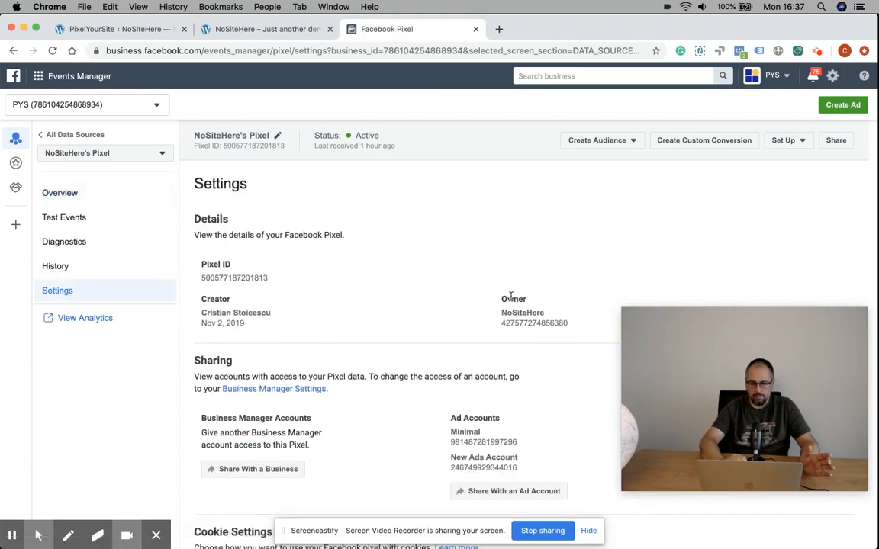
scroll(down, 3)
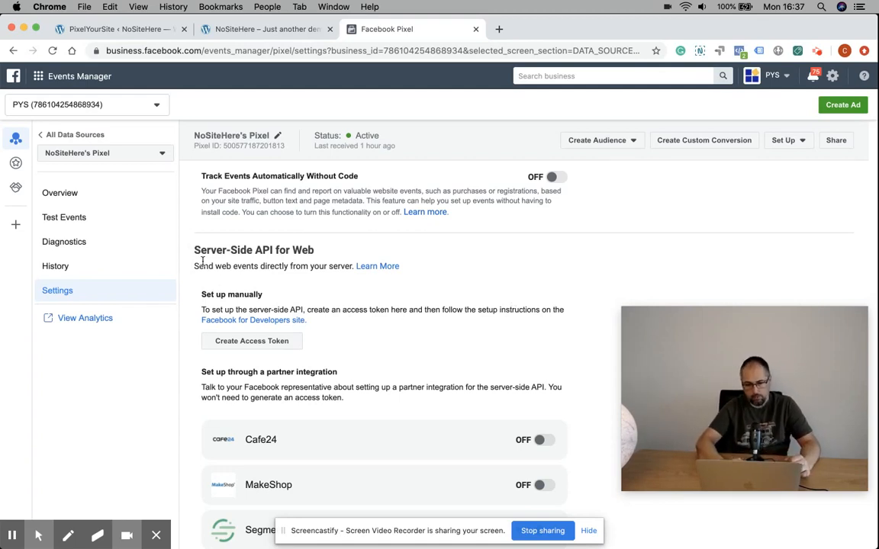
mouse_move(339, 259)
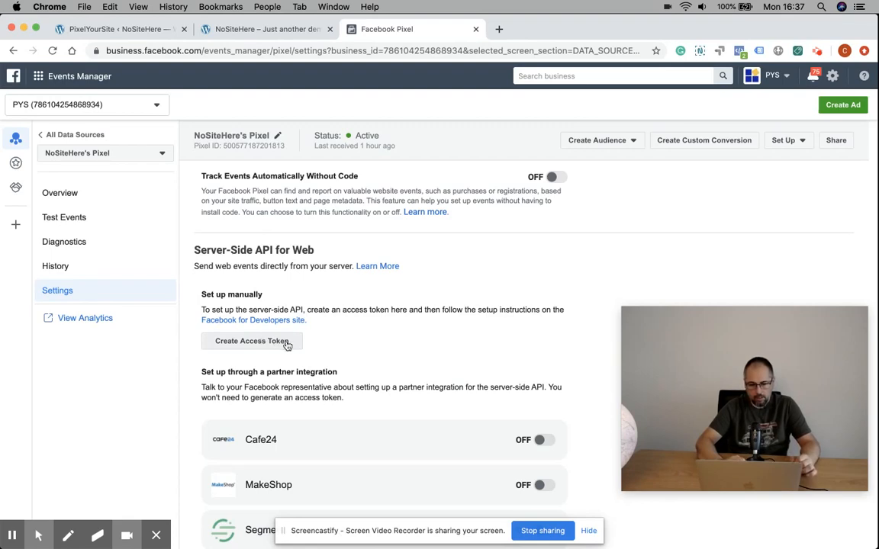
Start the access-token wizard and advance past the intro with NoSiteHere's Pixel selected
click(252, 341)
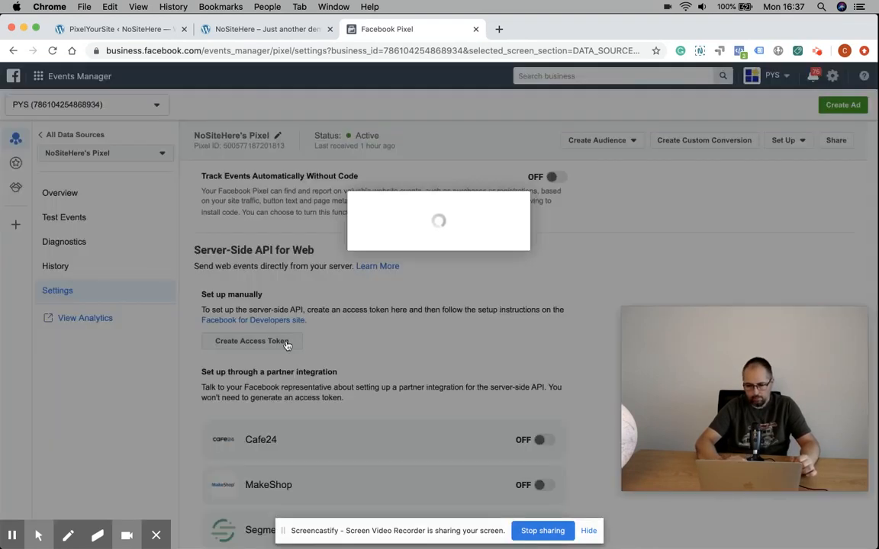
click(252, 341)
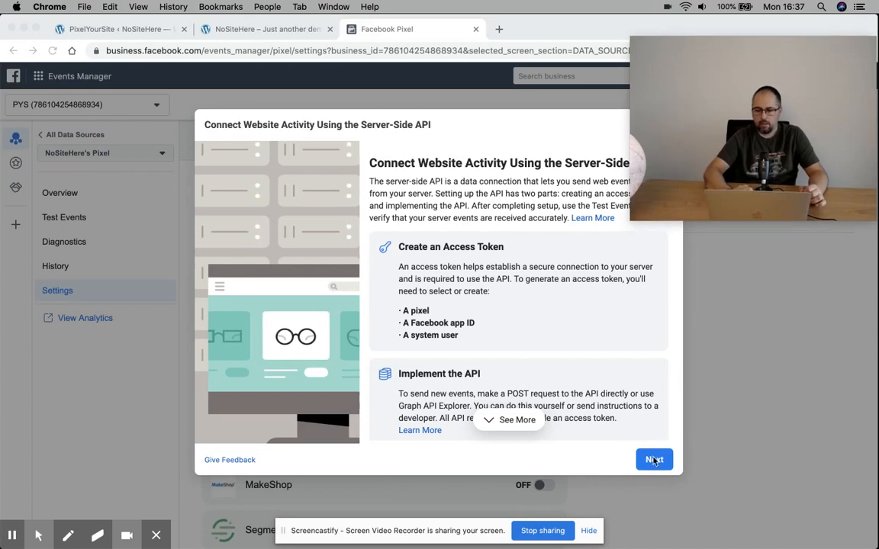
click(654, 459)
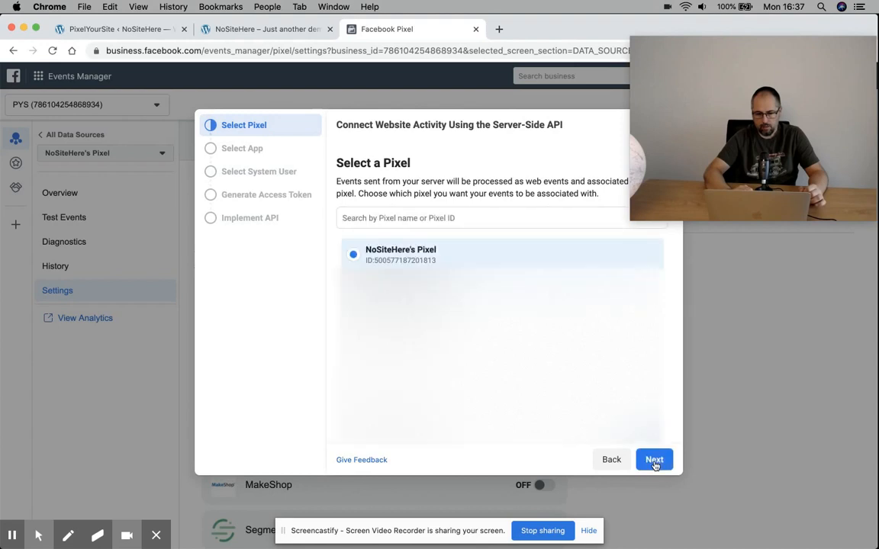
mouse_move(624, 443)
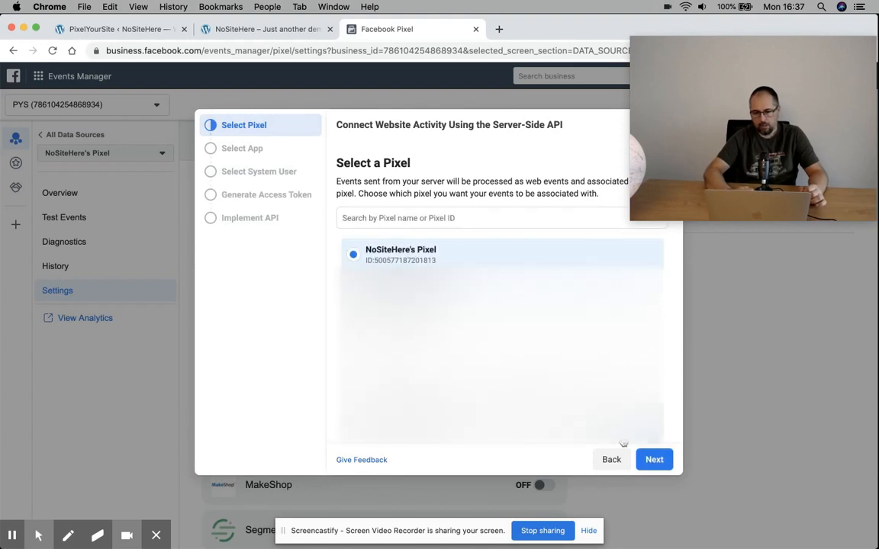
click(654, 459)
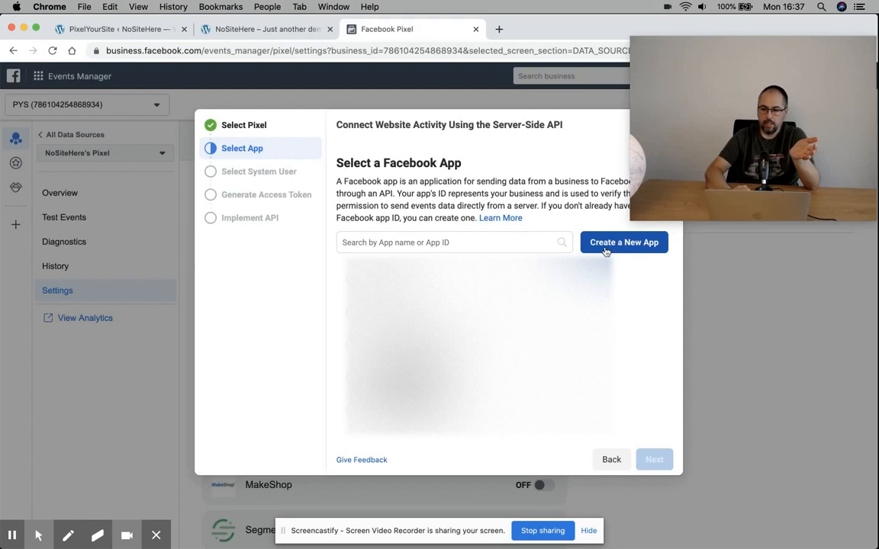
click(624, 242)
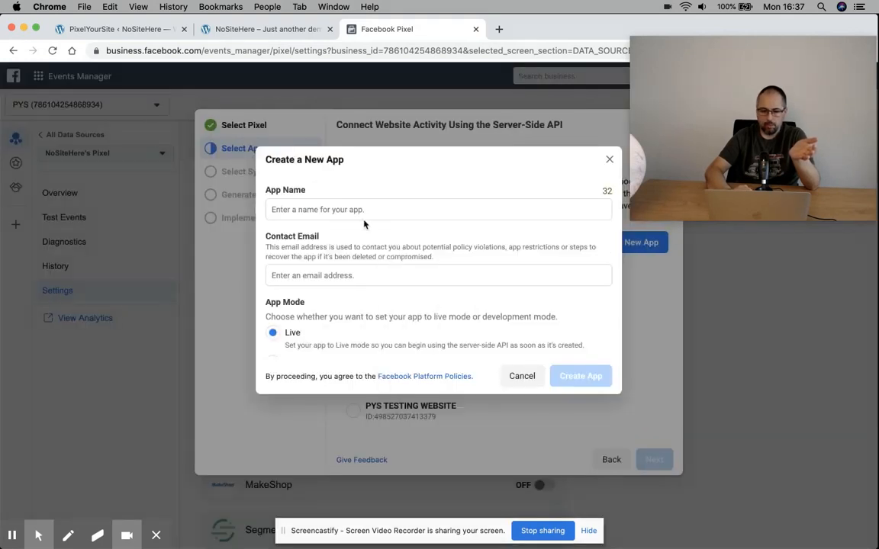
click(438, 209)
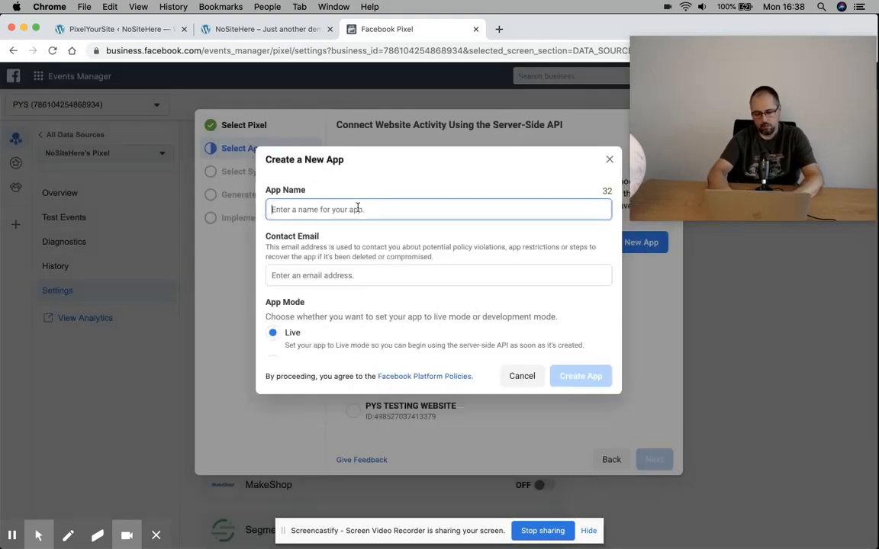
text(t)
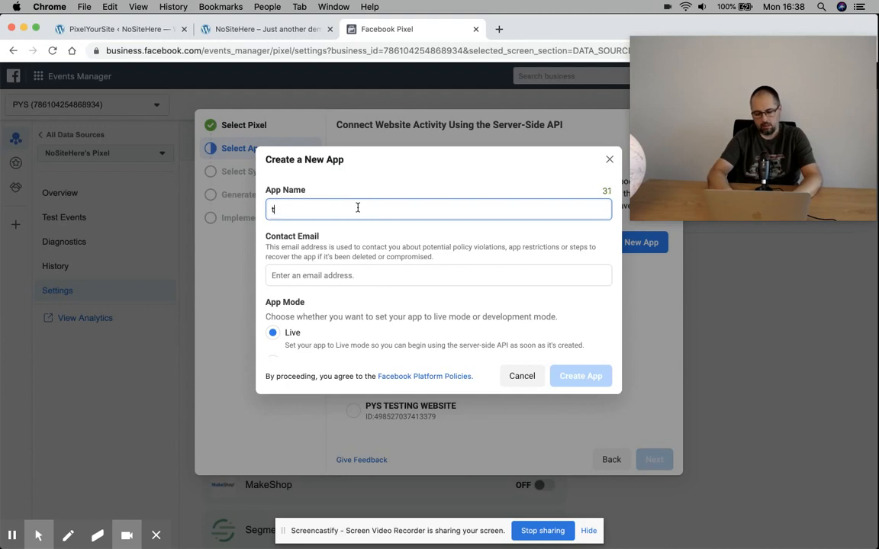
text(TE)
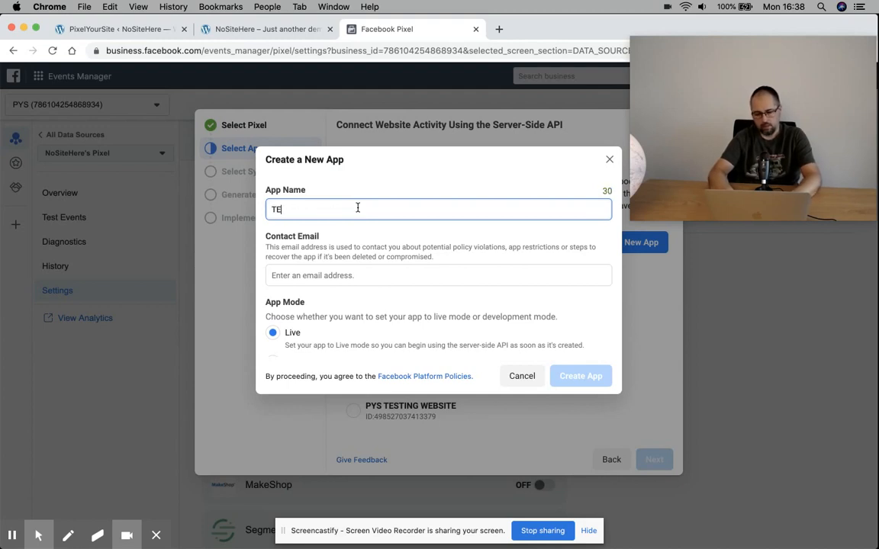
text(ST APP)
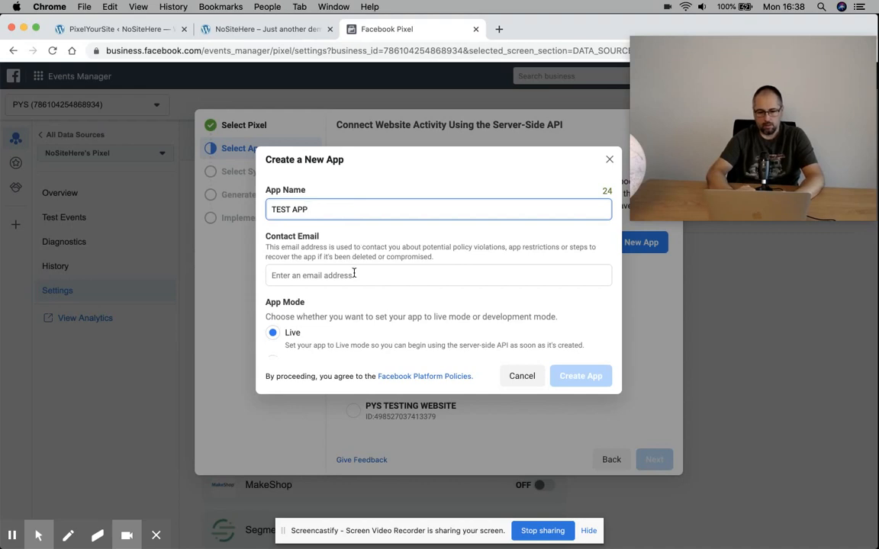
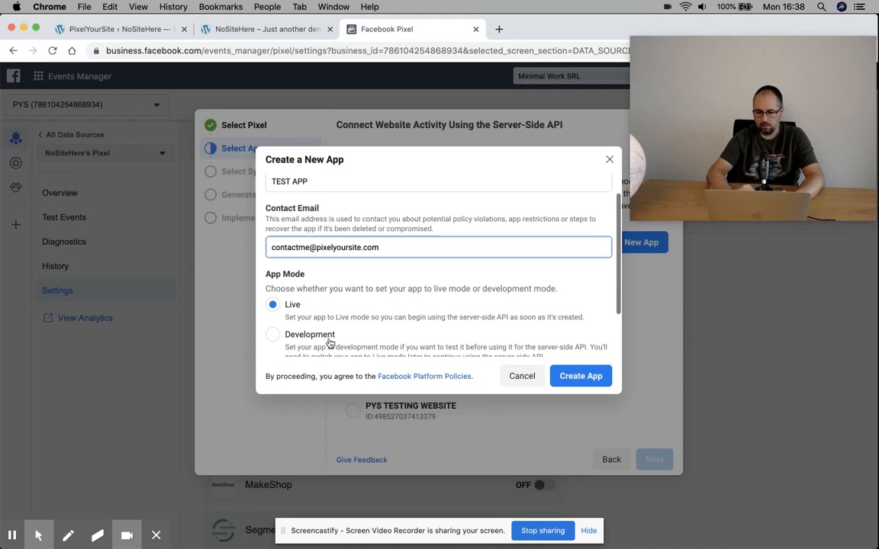
scroll(down, 3)
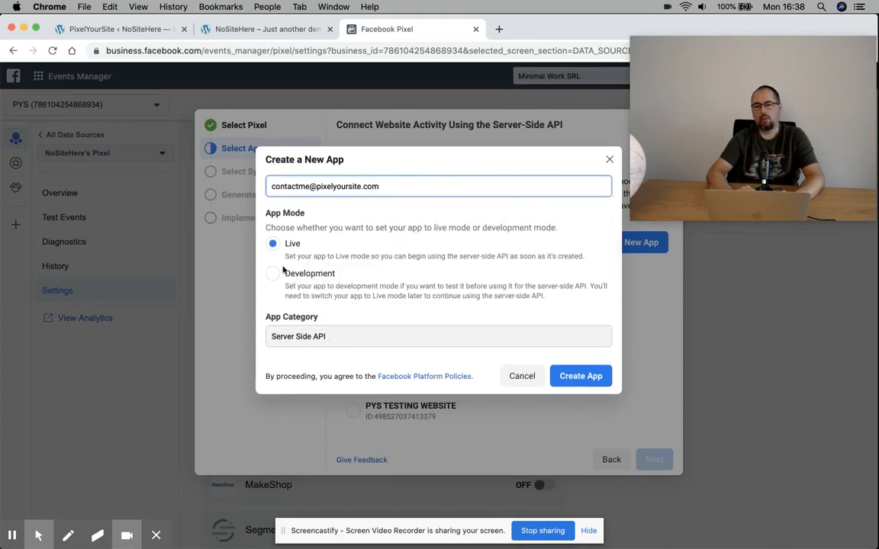
mouse_move(552, 359)
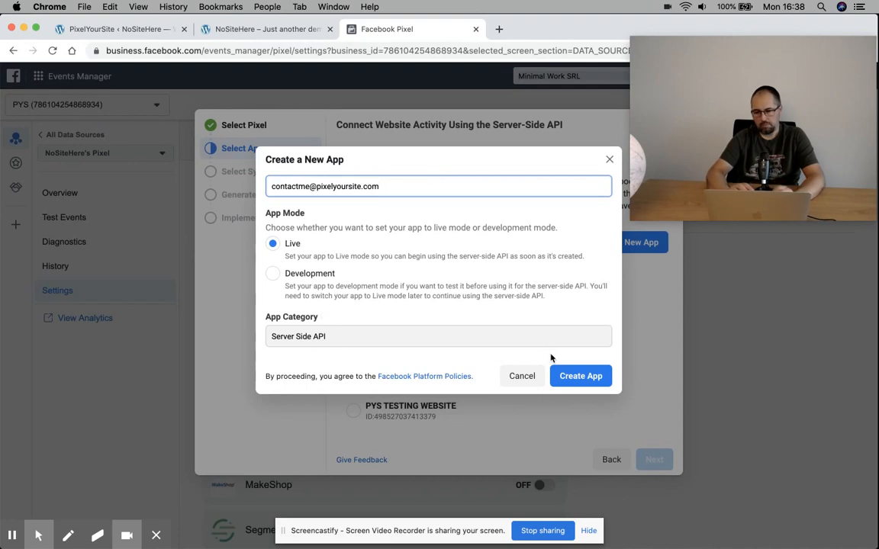
click(580, 375)
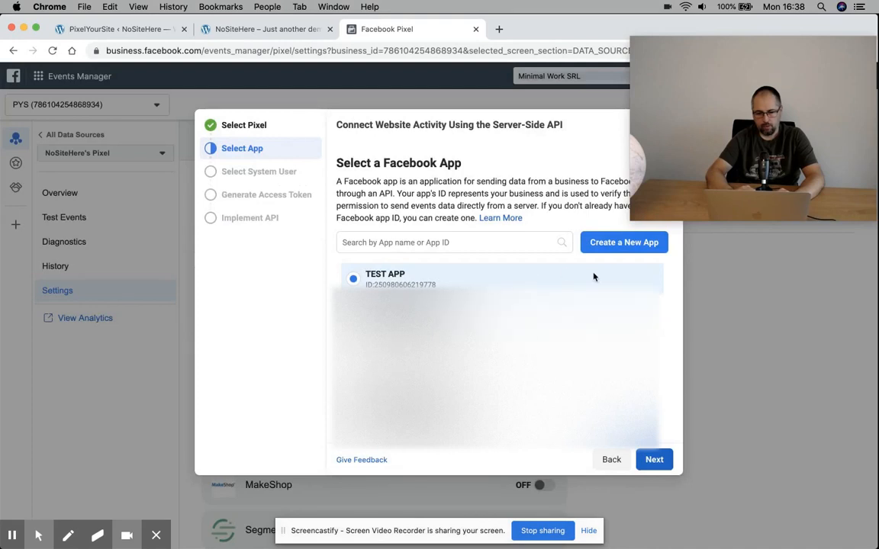
Generate an access token for the Pixel system user and return to PixelYourSite
click(654, 460)
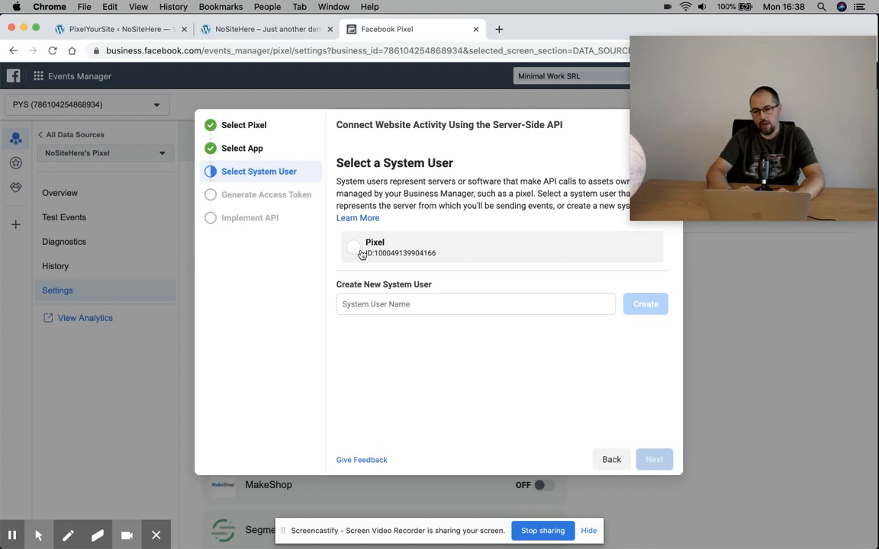
click(354, 247)
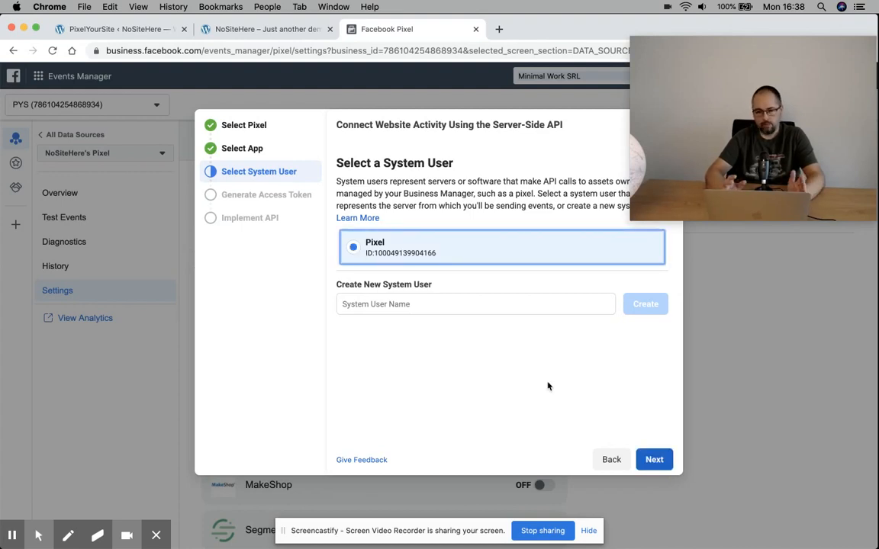
click(654, 459)
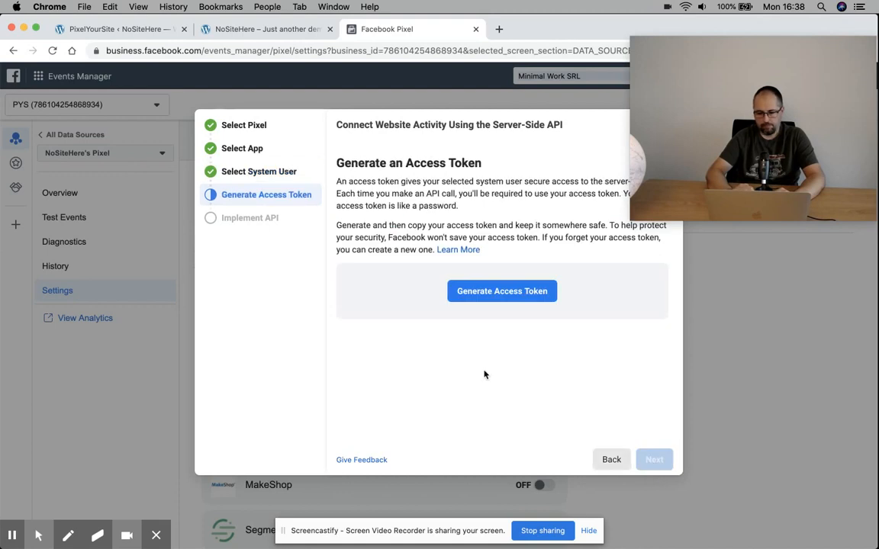
click(502, 291)
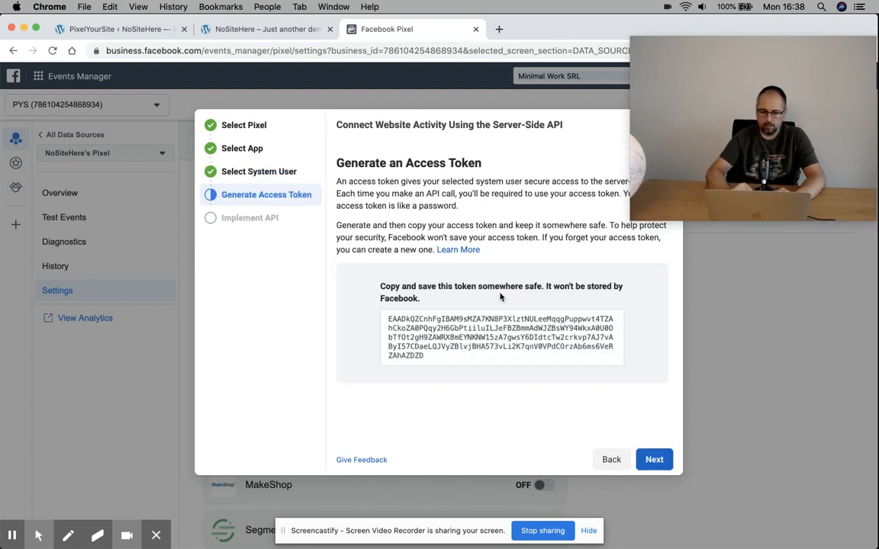
click(502, 336)
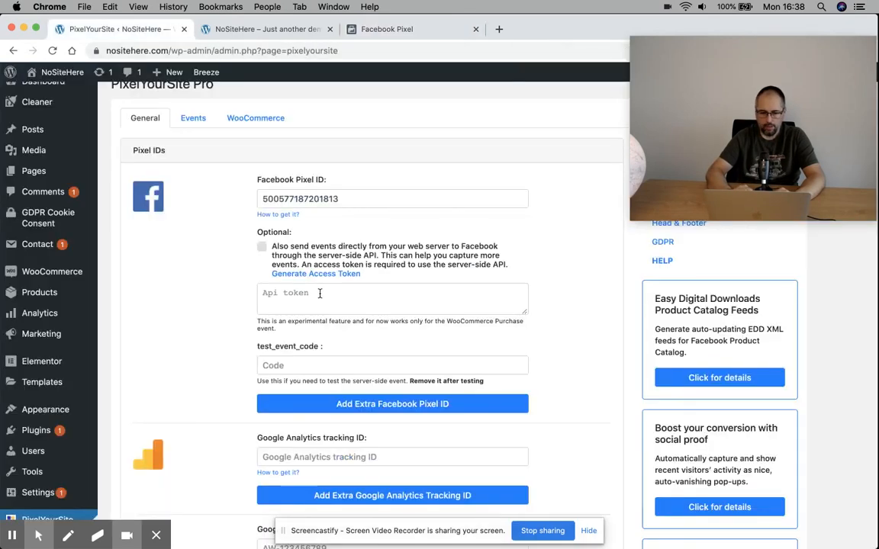
Paste the Facebook access token into the Api token field and save the settings
right_click(321, 298)
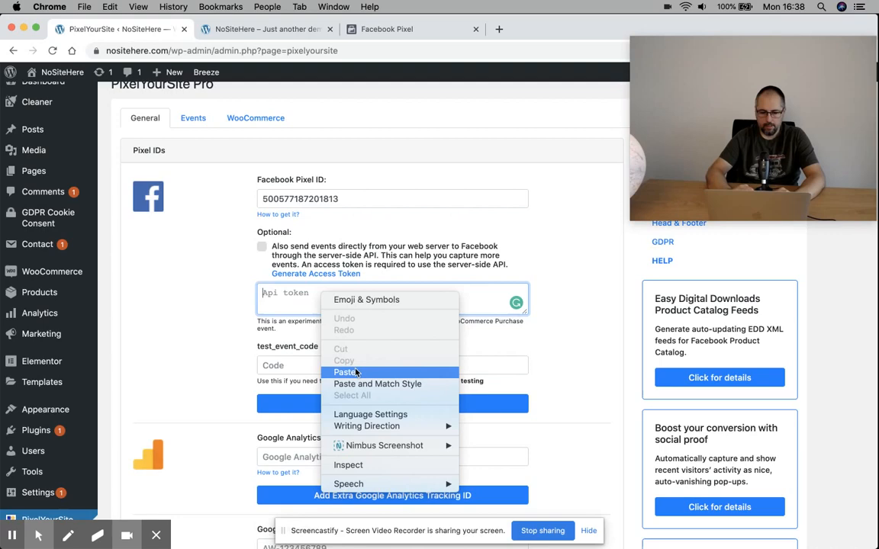
click(344, 372)
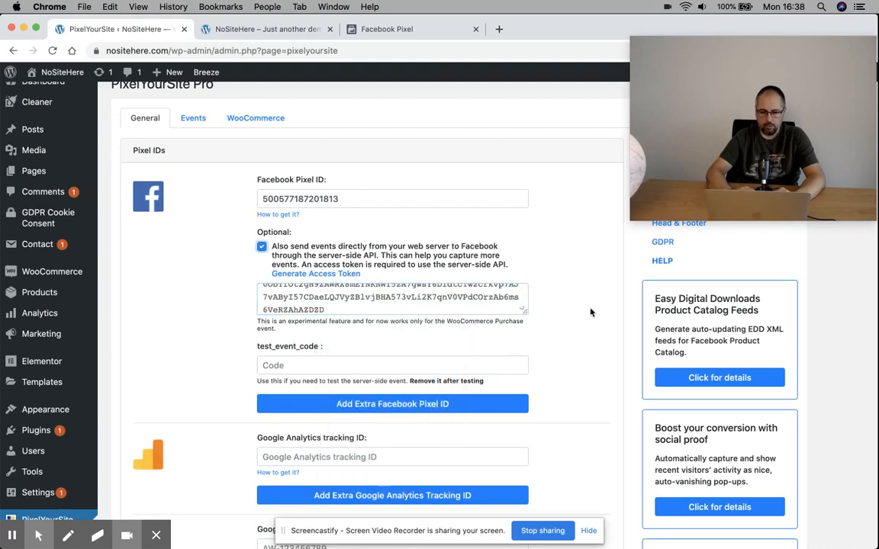
scroll(down, 3)
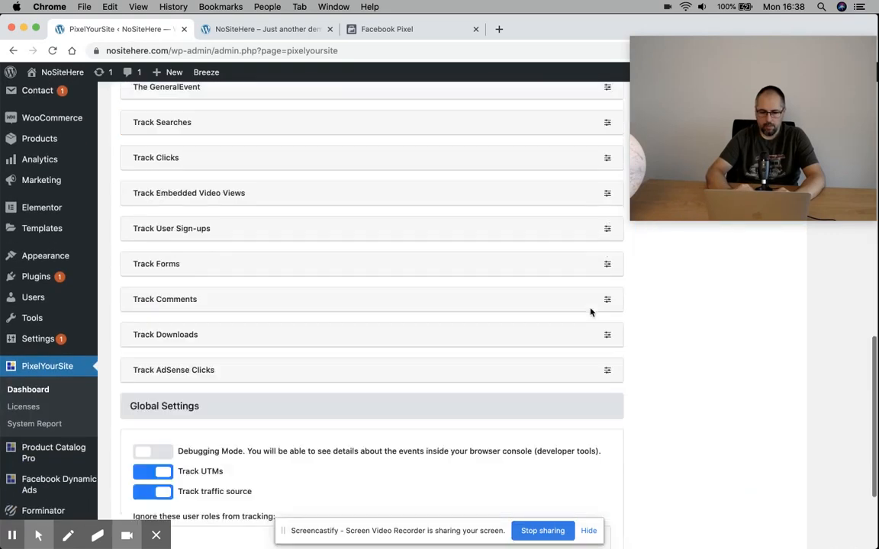
click(371, 490)
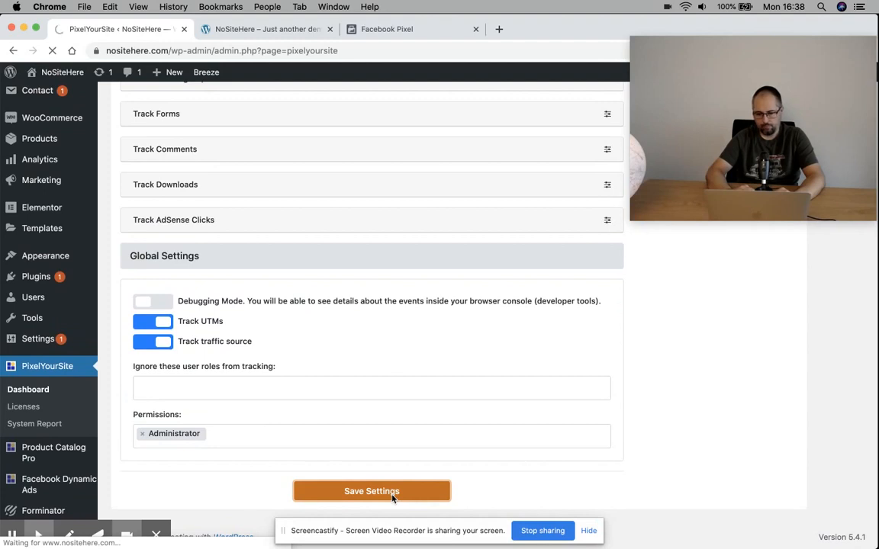
click(372, 490)
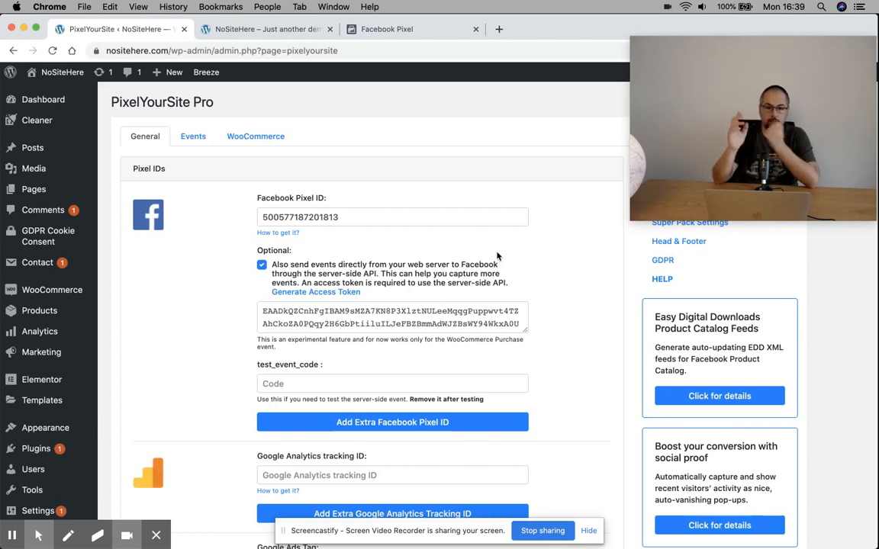
Finish the token wizard and open the pixel's server Test Events view with code TEST49569
click(387, 29)
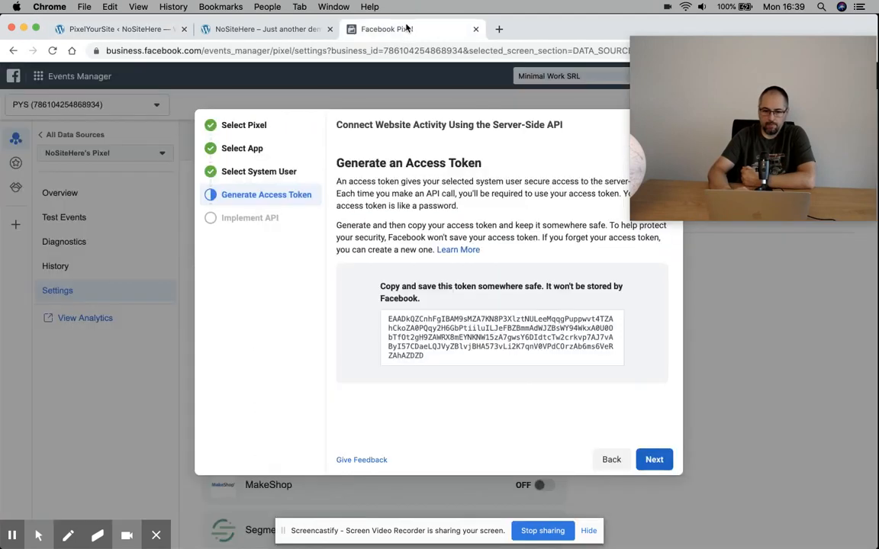
click(654, 459)
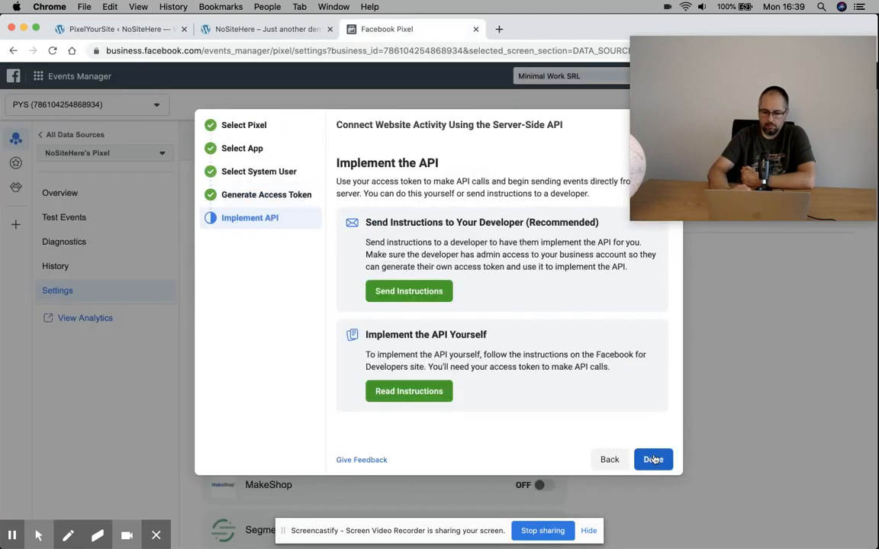
click(653, 460)
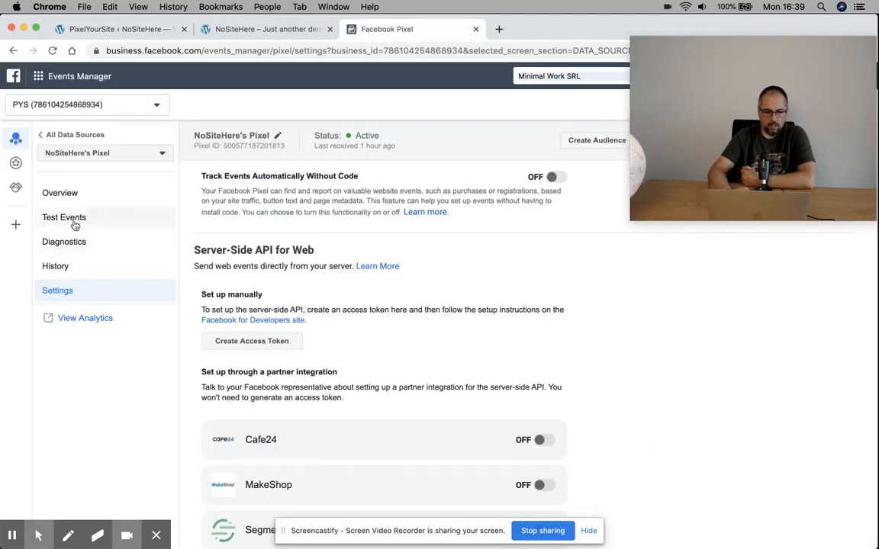
click(64, 217)
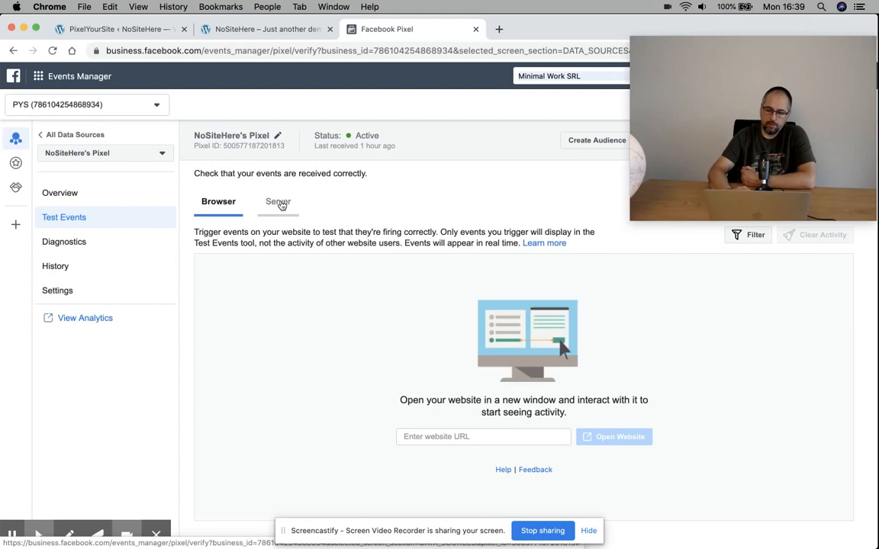
click(277, 201)
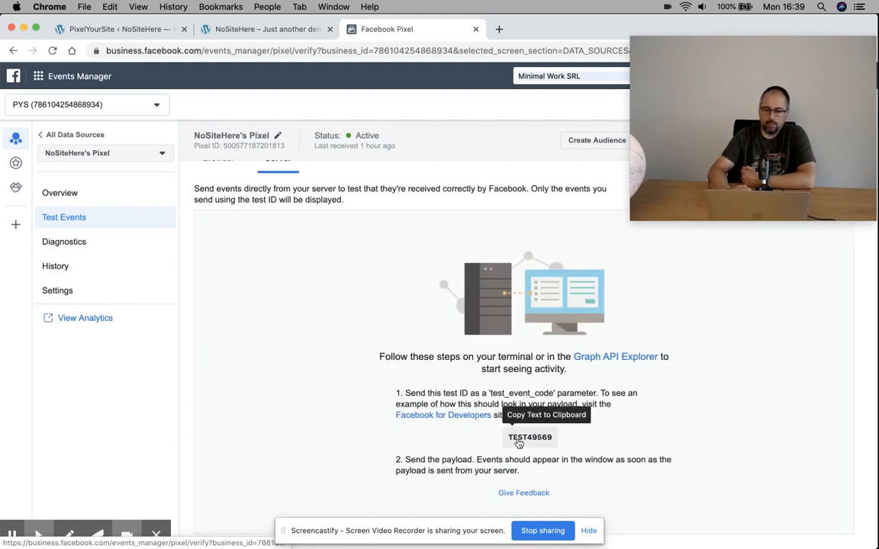
mouse_move(149, 31)
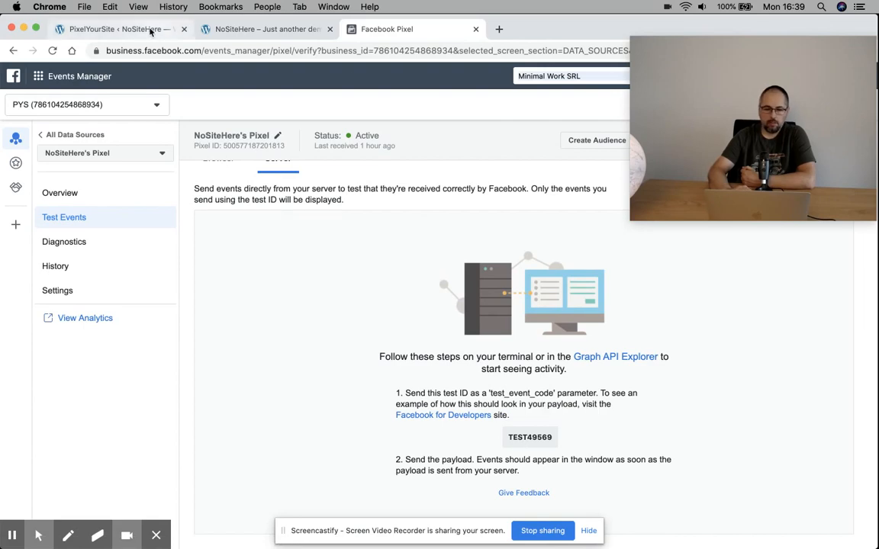
Back in PixelYourSite, put TEST49569 into the test_event_code field
right_click(311, 384)
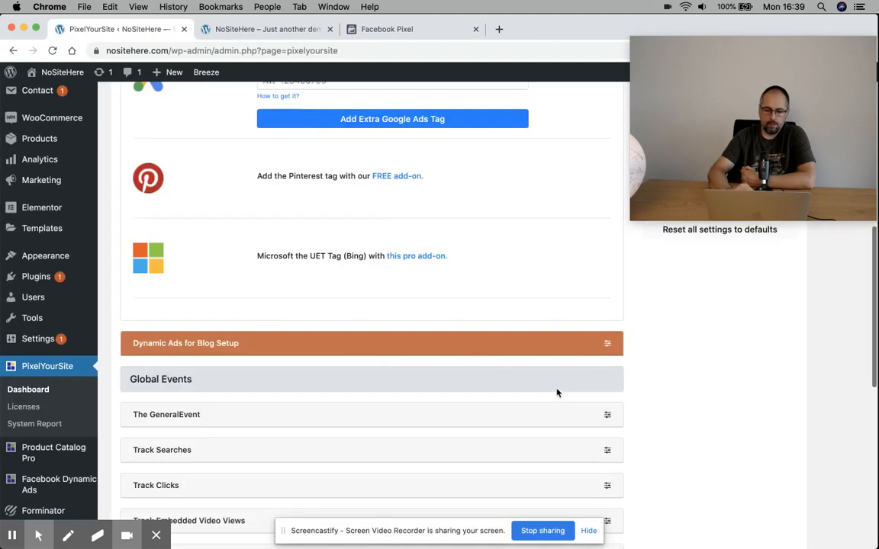
scroll(down, 3)
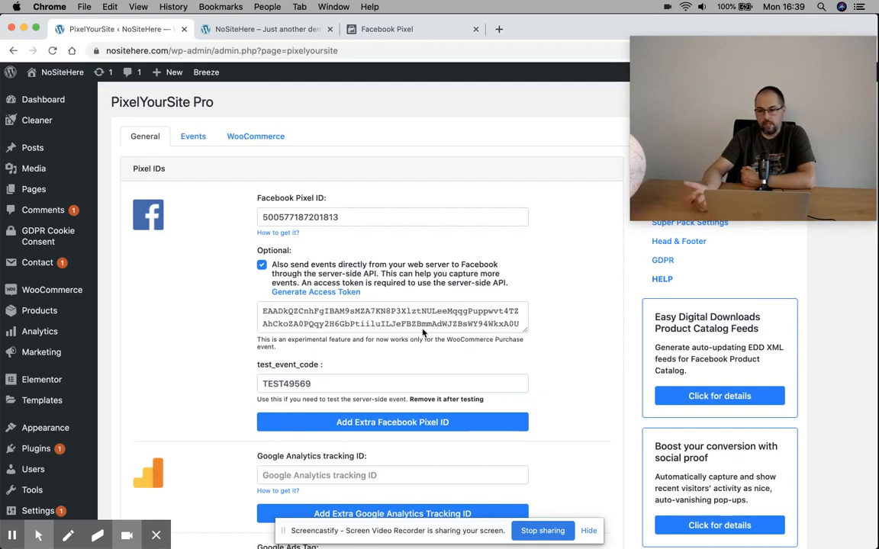
scroll(down, 3)
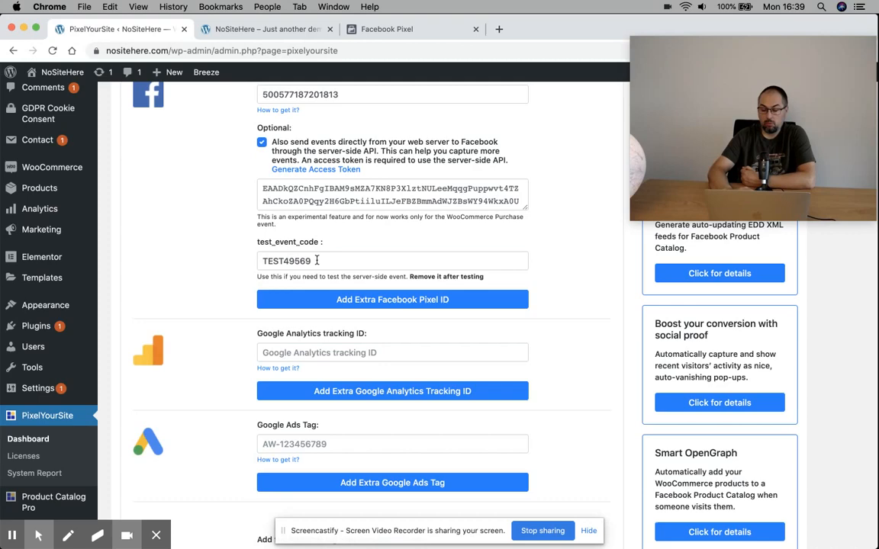
mouse_move(536, 255)
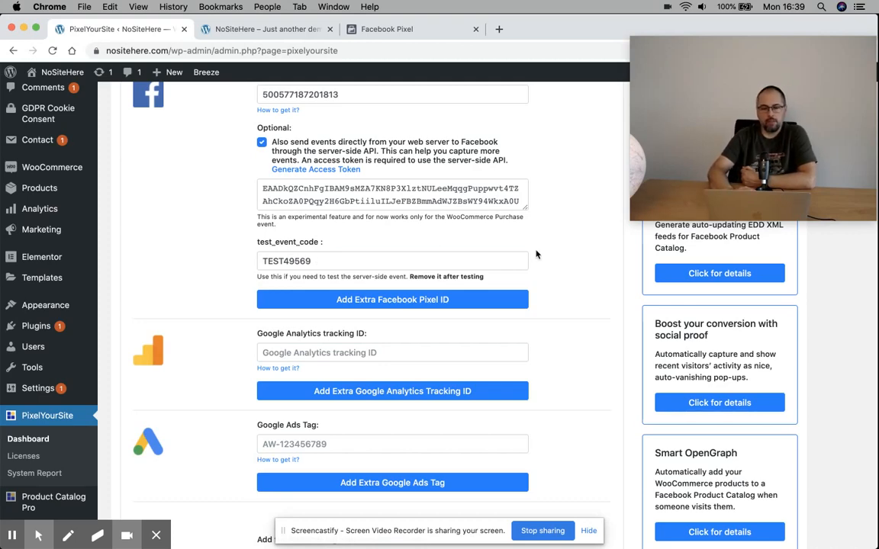
scroll(up, 3)
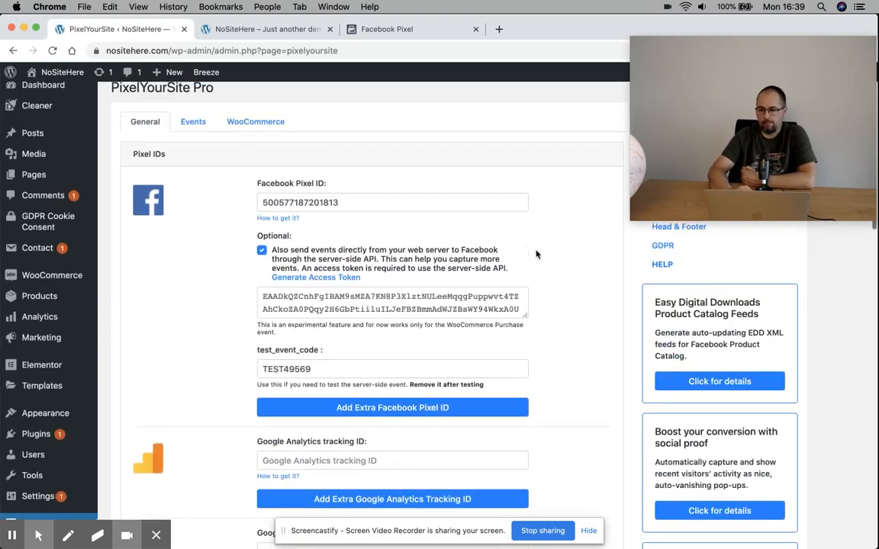